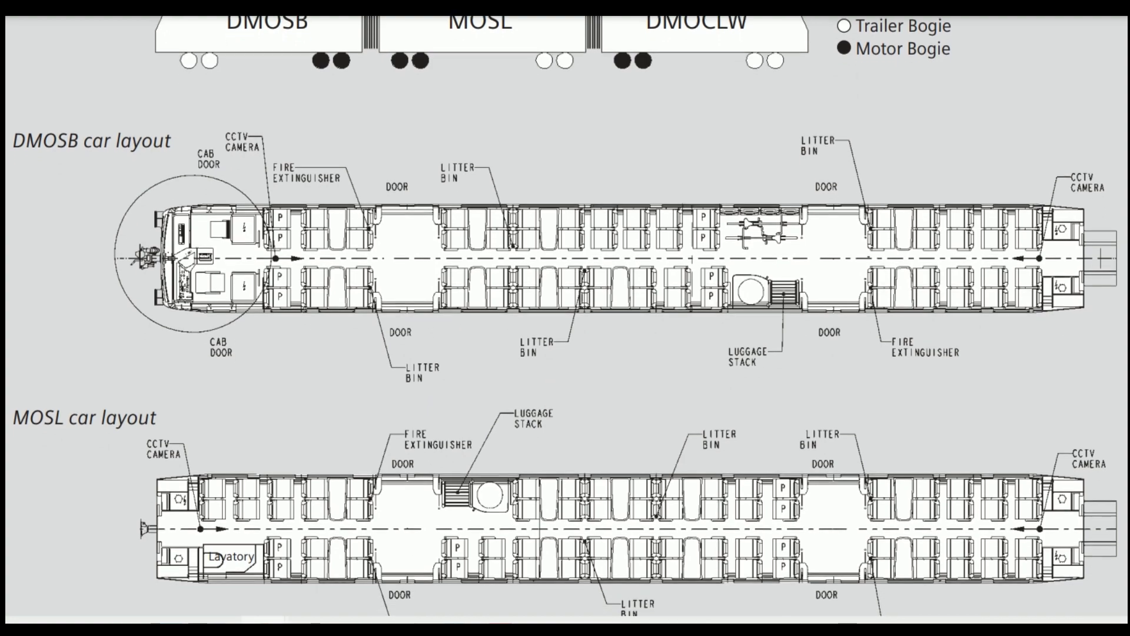
scroll("down", 3)
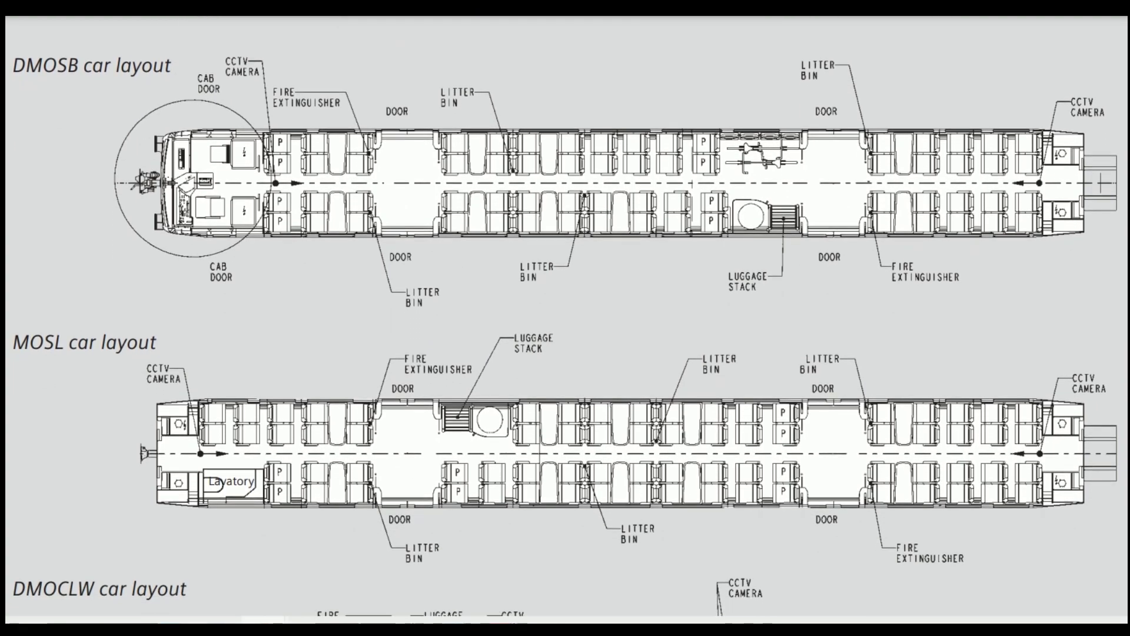
scroll("down", 3)
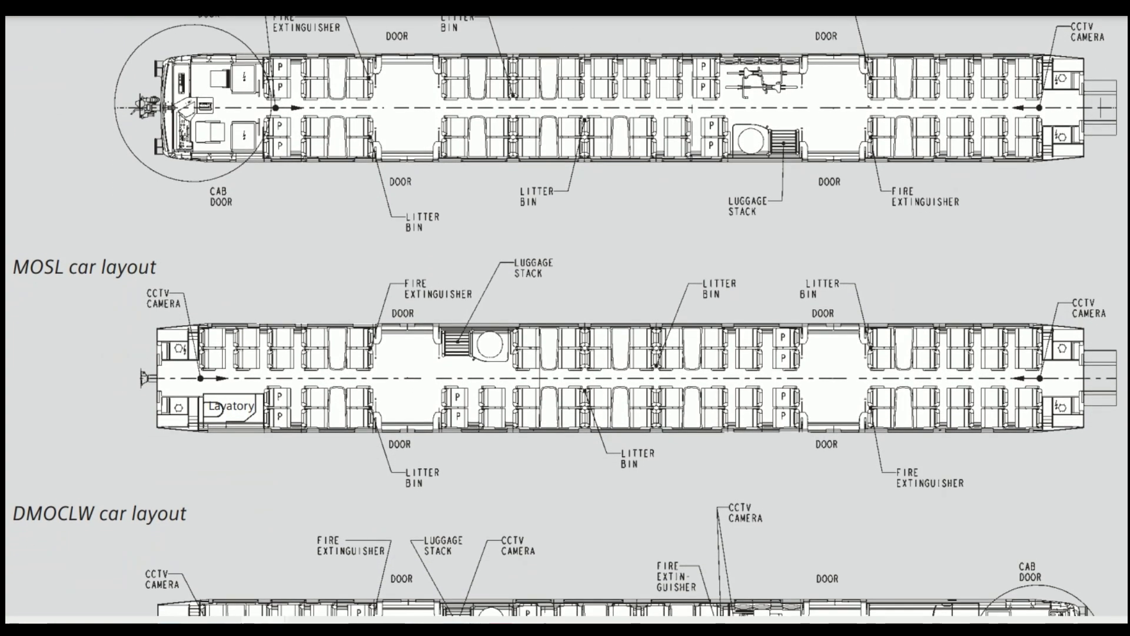
scroll("down", 3)
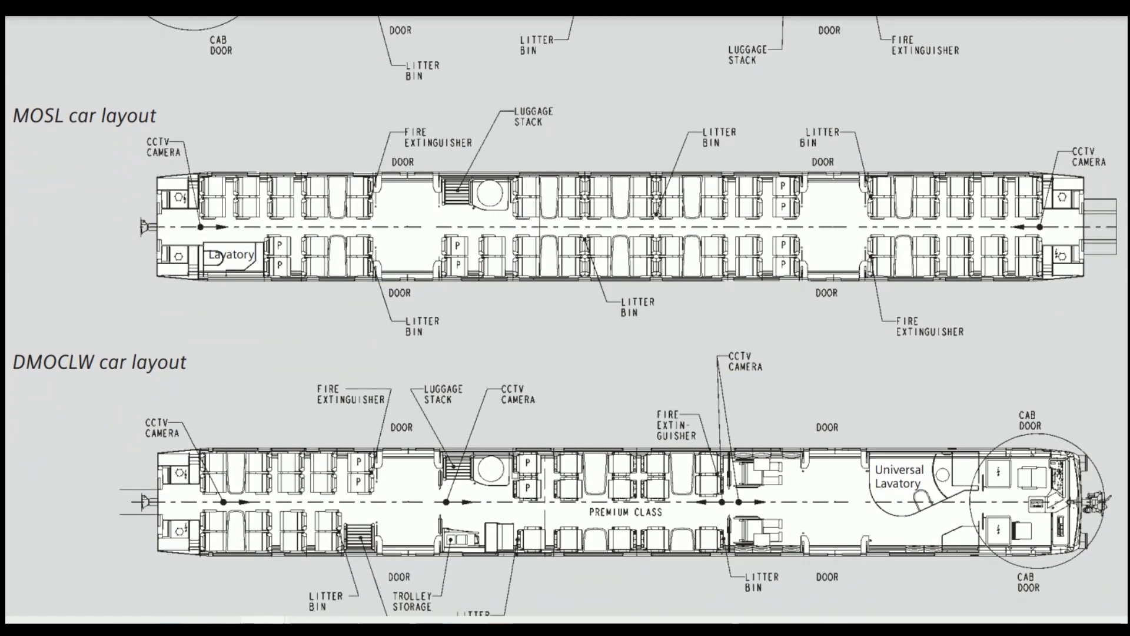
scroll("down", 3)
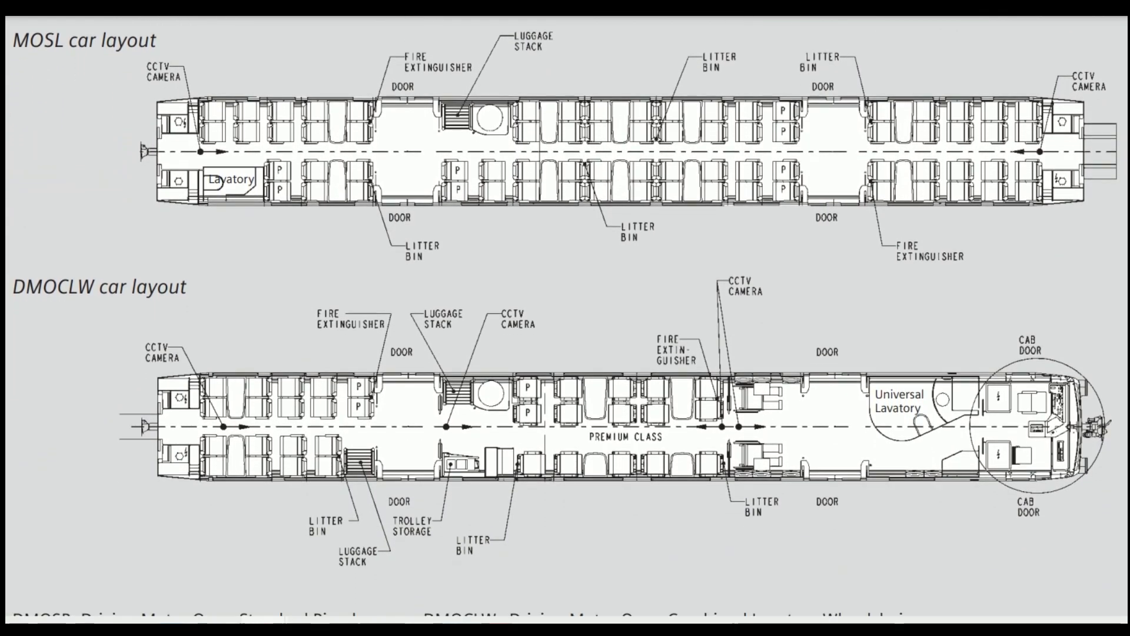
scroll("down", 3)
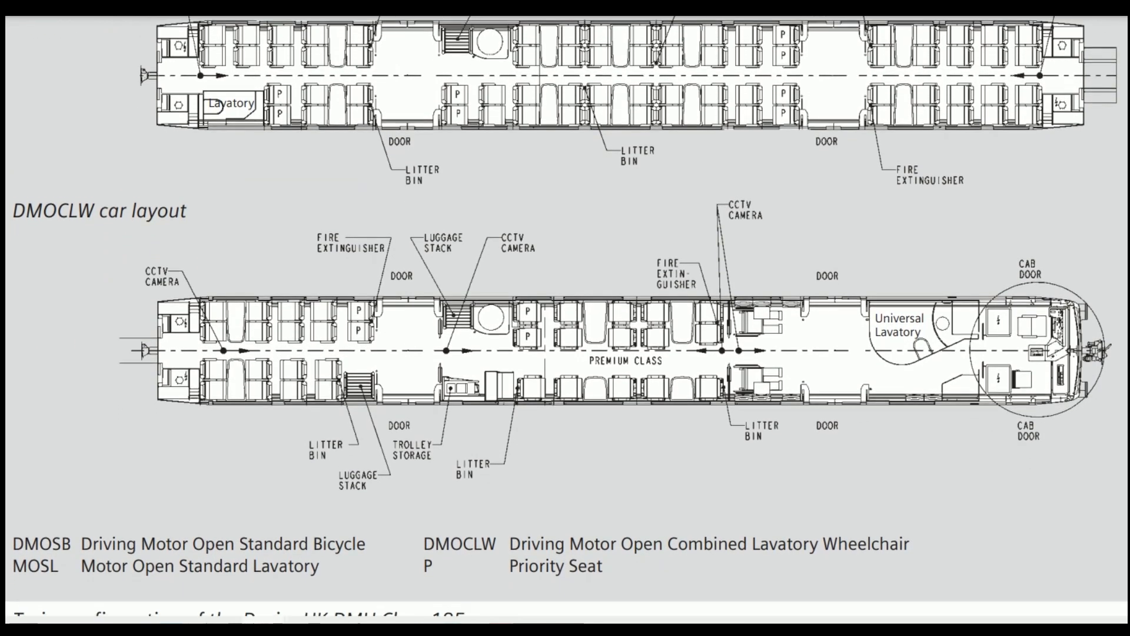